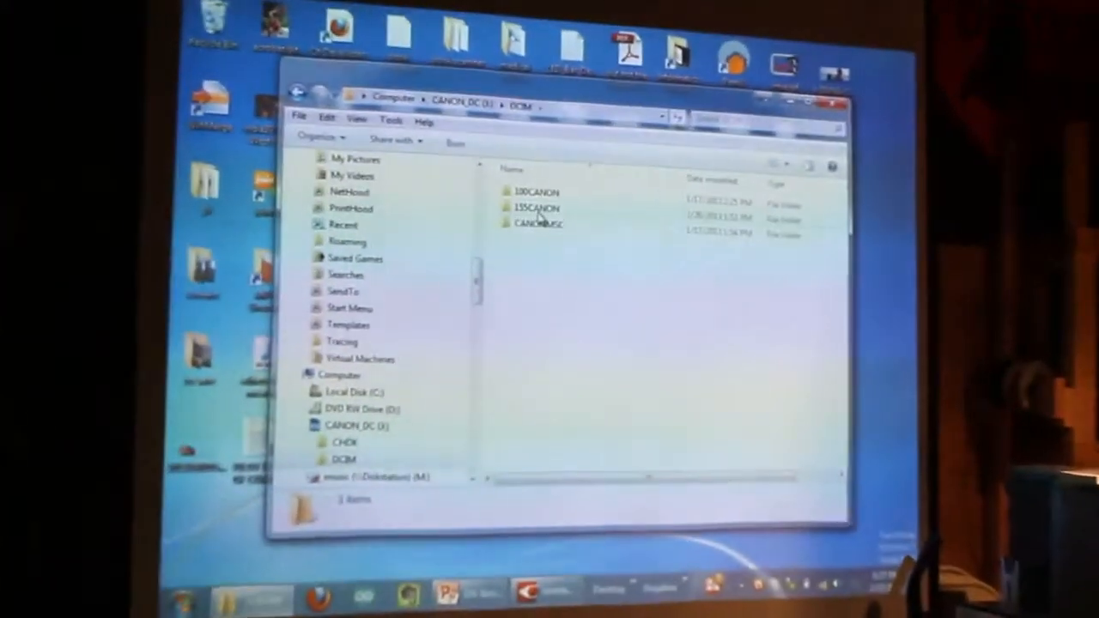
Step: Open the 115CANON photo folder on the CANON_DC card
{"action": "double_click", "coordinate": [534, 206]}
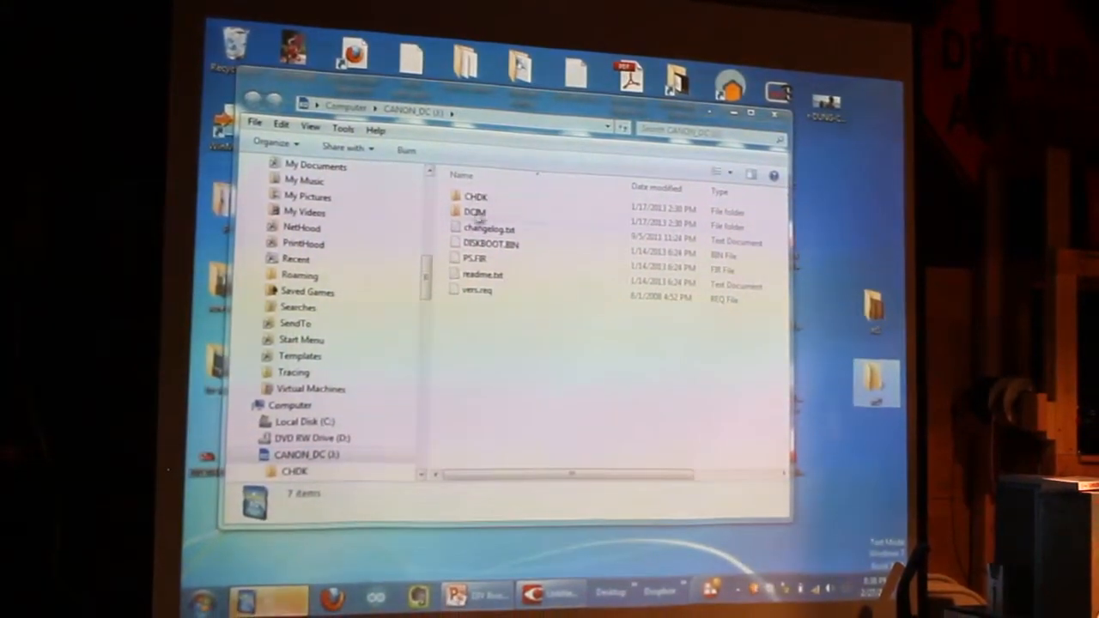
Step: Open DCIM and its subfolder listing photos IMG_6816 through IMG_6827
{"action": "double_click", "coordinate": [473, 212]}
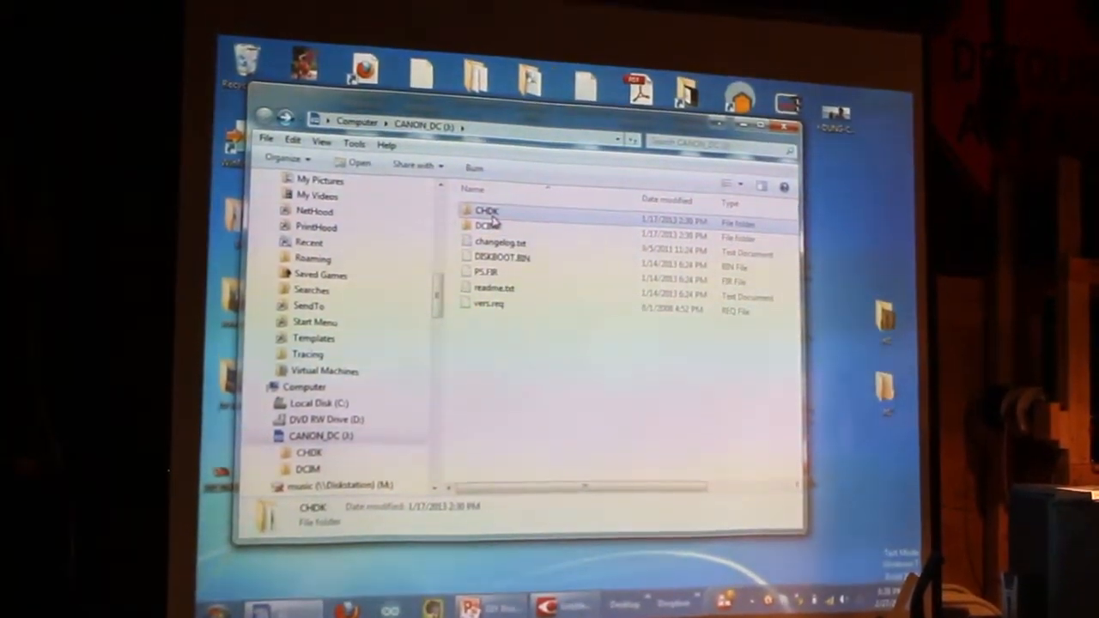
{"action": "double_click", "coordinate": [487, 210]}
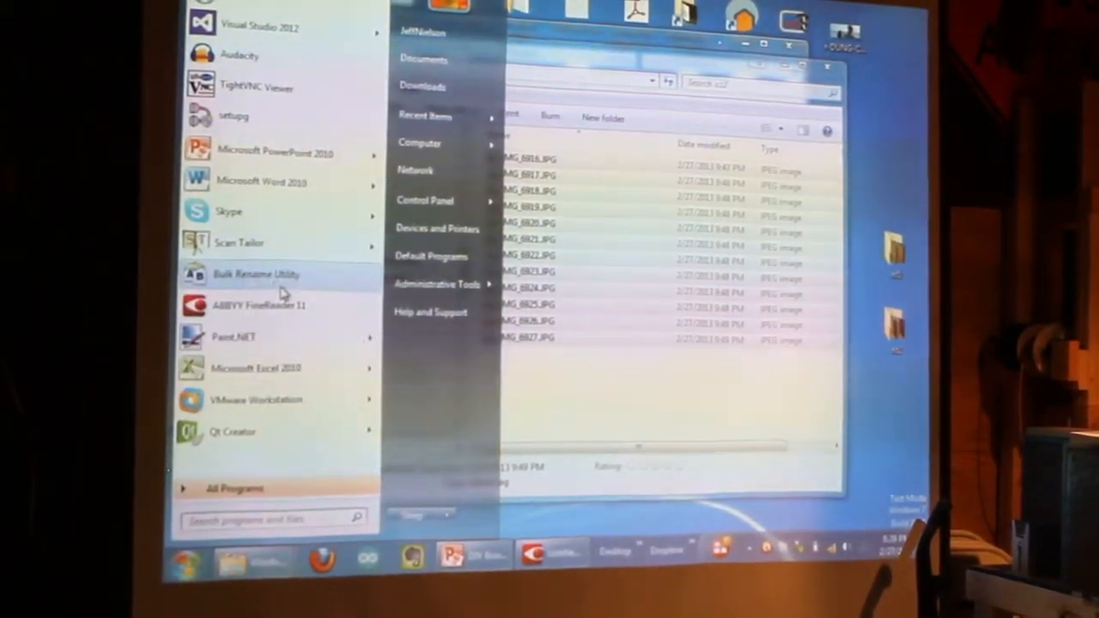
Step: Launch Bulk Rename Utility from the Start menu
{"action": "left_click", "coordinate": [255, 274]}
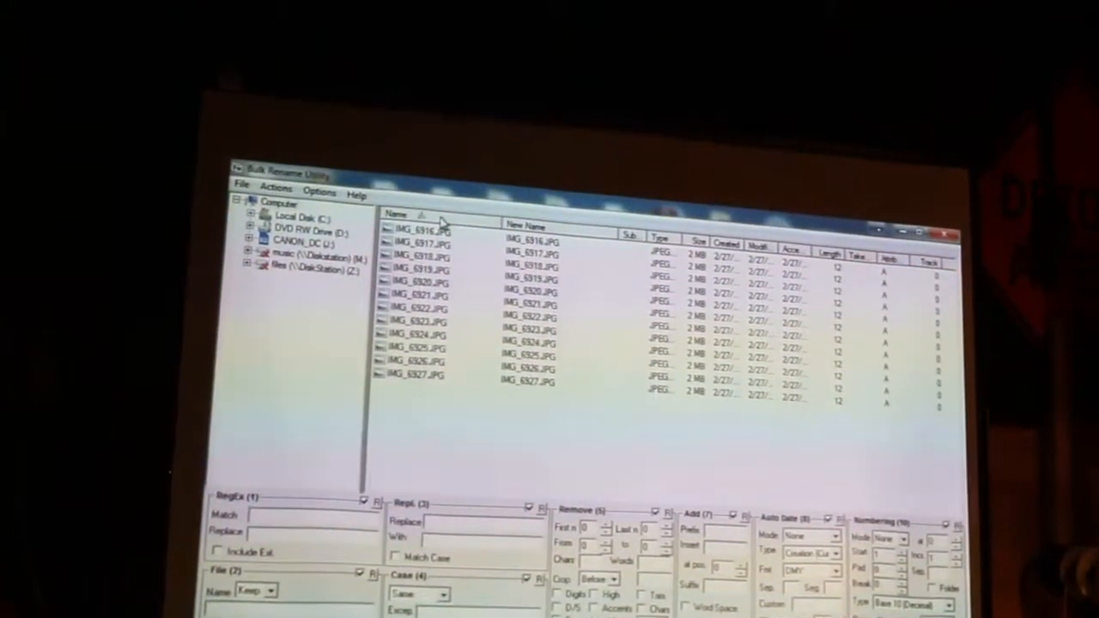
Step: Sort the photos by name and set prefix numbering starting at 1, increment 2
{"action": "left_click", "coordinate": [412, 229]}
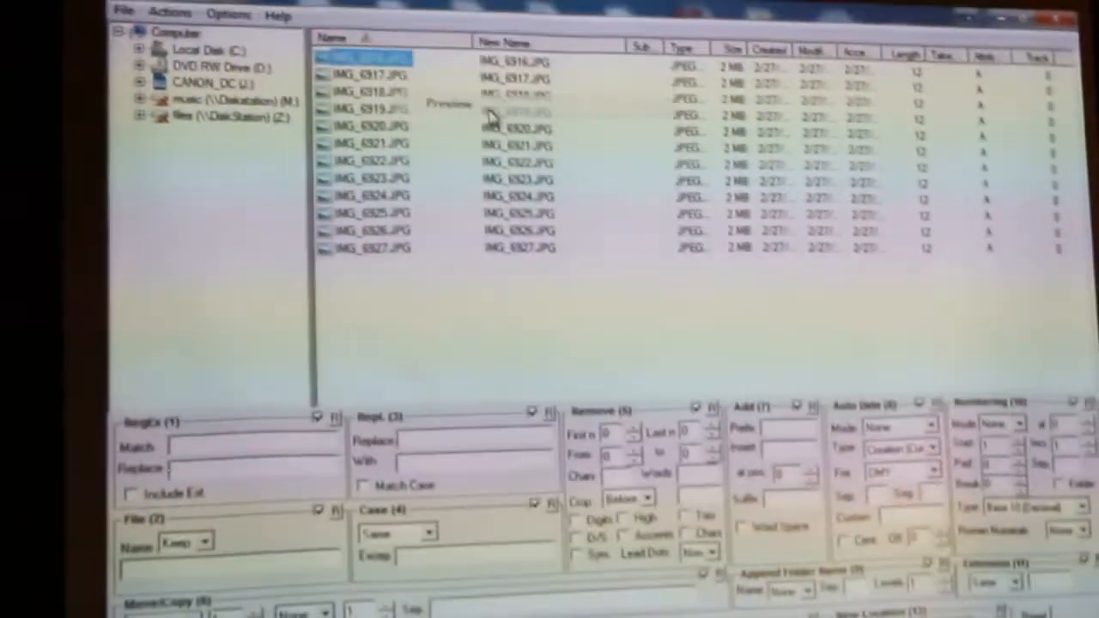
{"action": "double_click", "coordinate": [369, 54]}
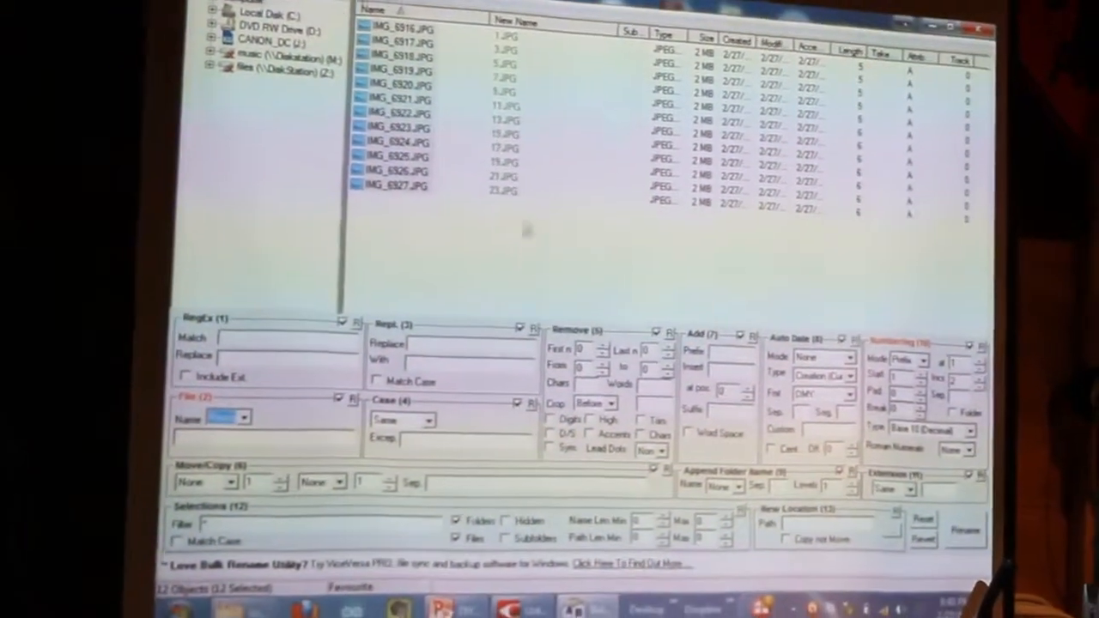
Step: Rename the first twelve photos to 1.JPG–23.JPG, confirming the warning
{"action": "left_click", "coordinate": [959, 528]}
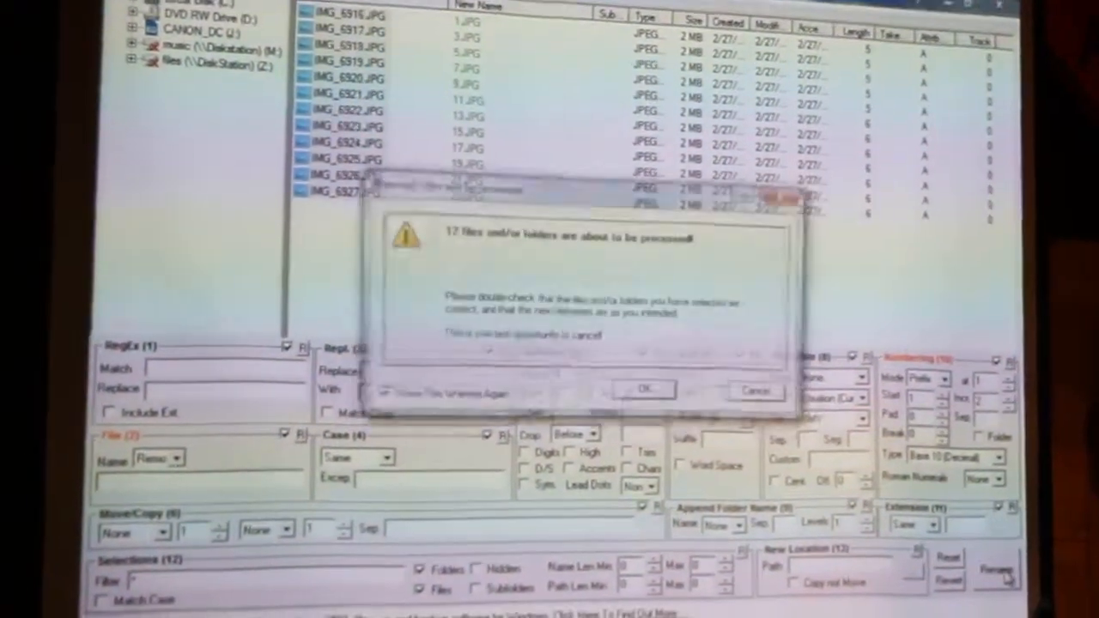
{"action": "left_click", "coordinate": [649, 389]}
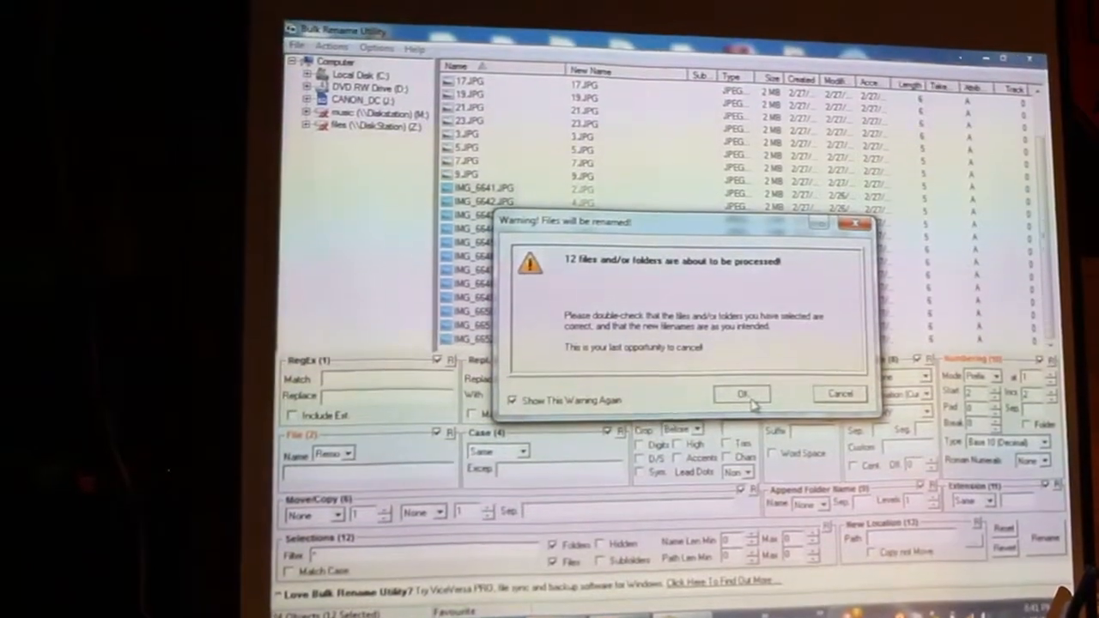
Step: Rename the second twelve photos to 2.JPG–24.JPG and dismiss the completion notice
{"action": "left_click", "coordinate": [741, 394]}
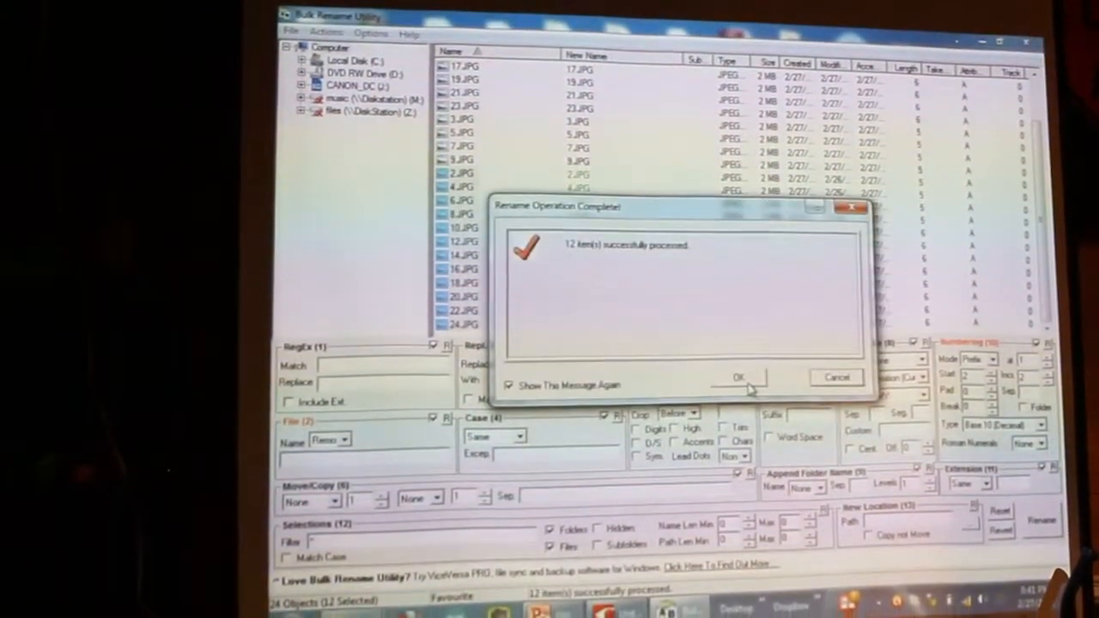
{"action": "left_click", "coordinate": [739, 377]}
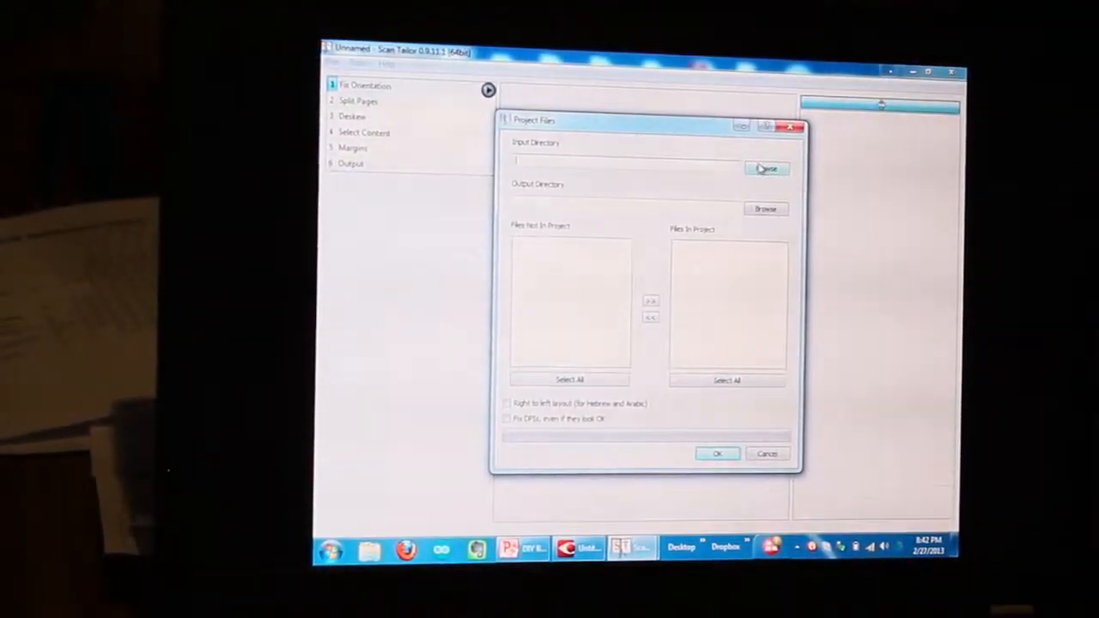
Step: Create a Scan Tailor project using the renamed photo folder as input directory
{"action": "left_click", "coordinate": [766, 168]}
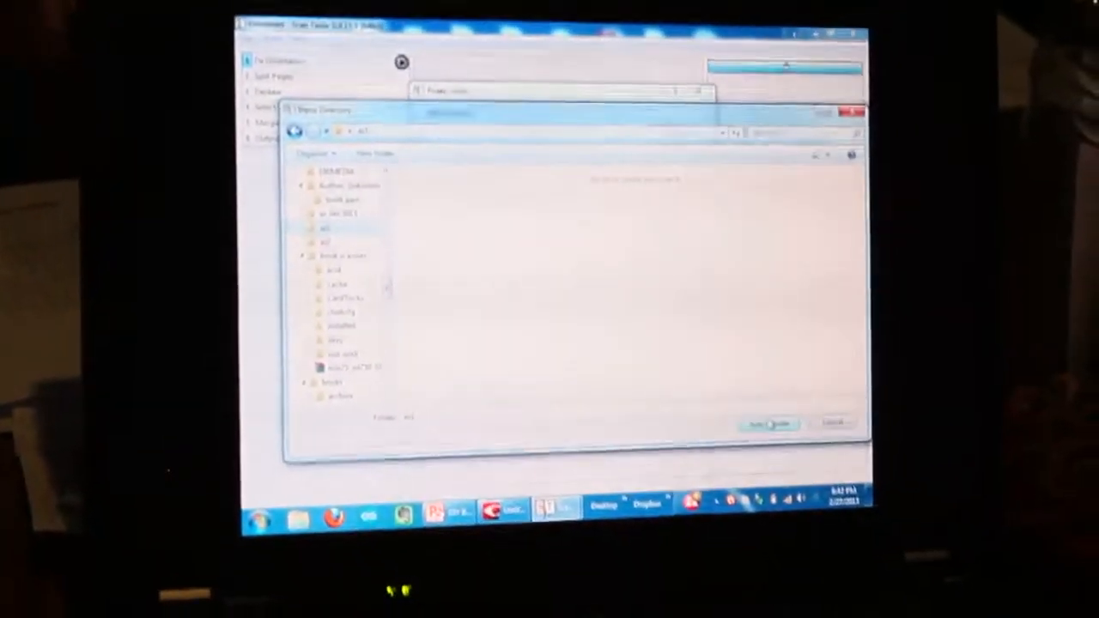
{"action": "left_click", "coordinate": [768, 423]}
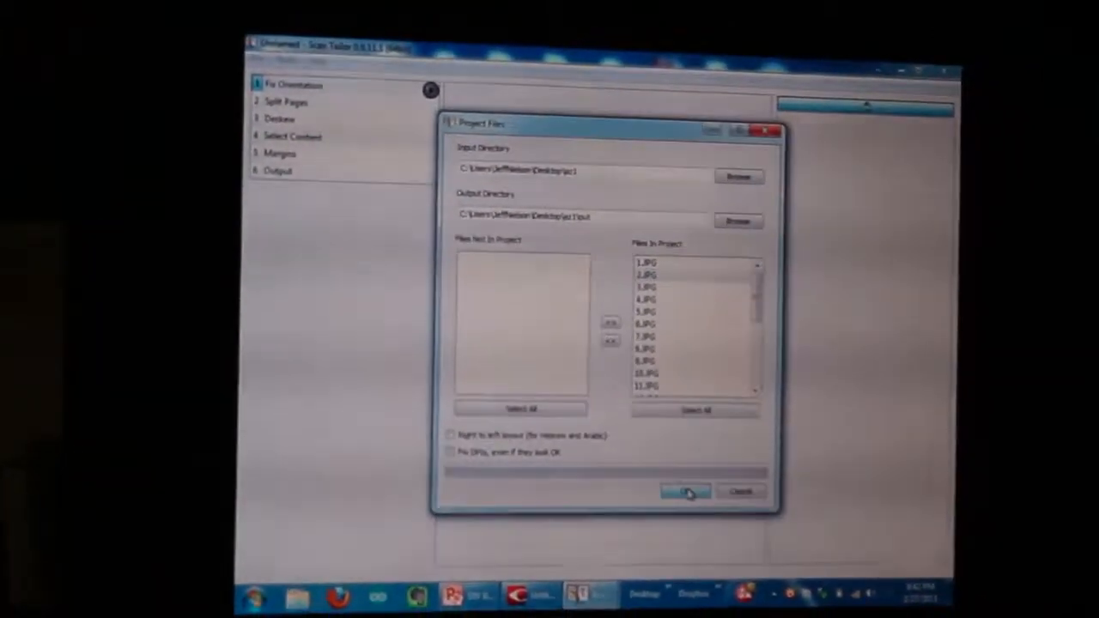
{"action": "left_click", "coordinate": [684, 489]}
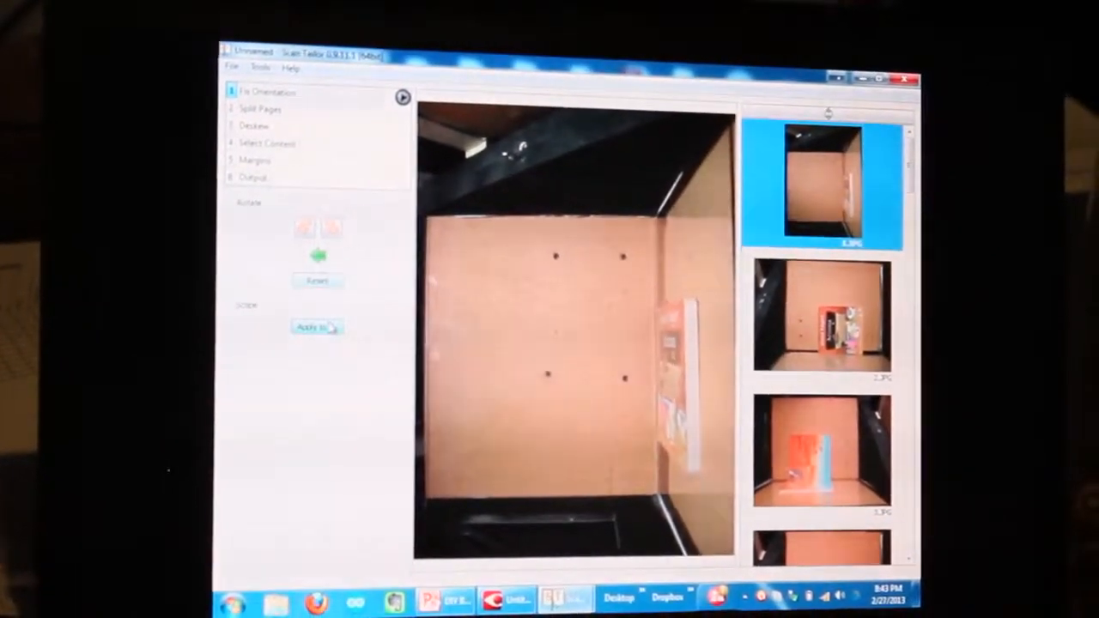
Step: Apply the page rotations to every other page
{"action": "left_click", "coordinate": [316, 328]}
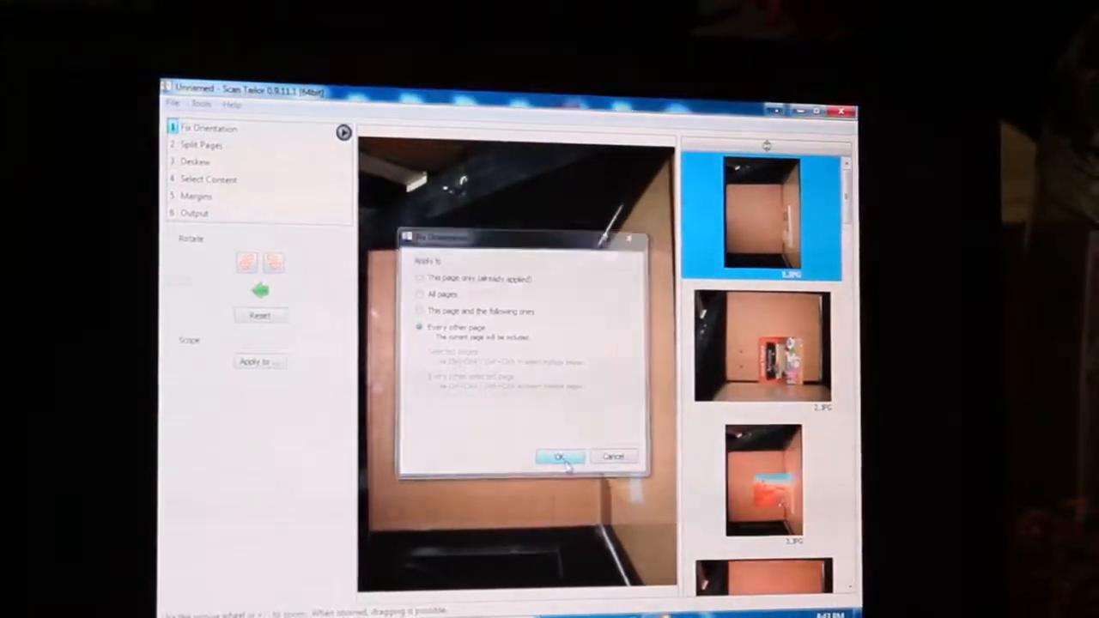
{"action": "left_click", "coordinate": [561, 456]}
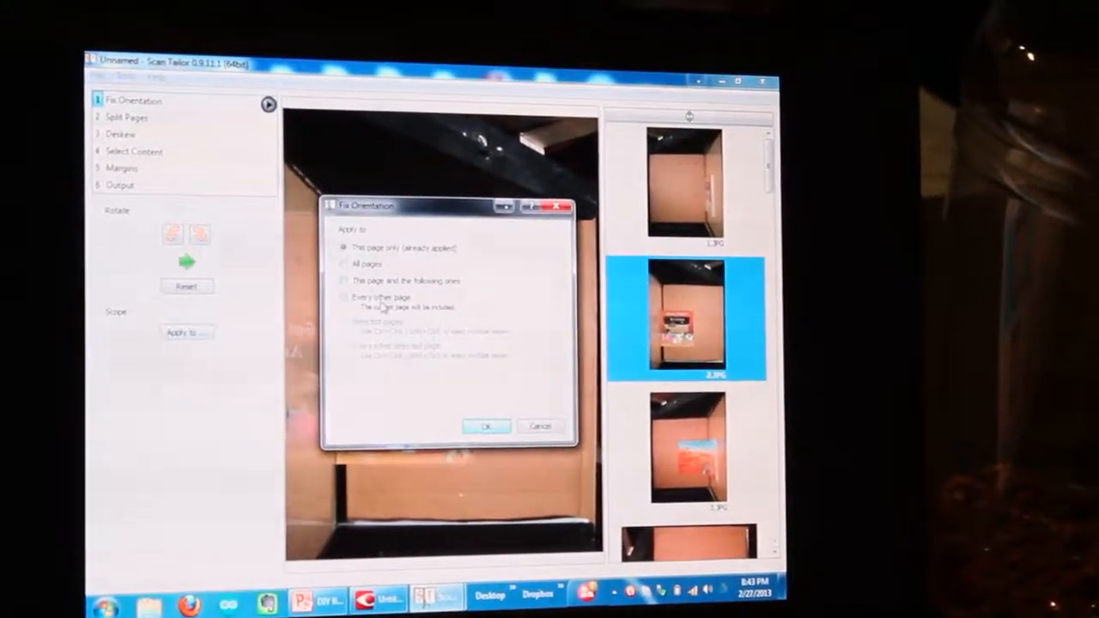
{"action": "left_click", "coordinate": [485, 425]}
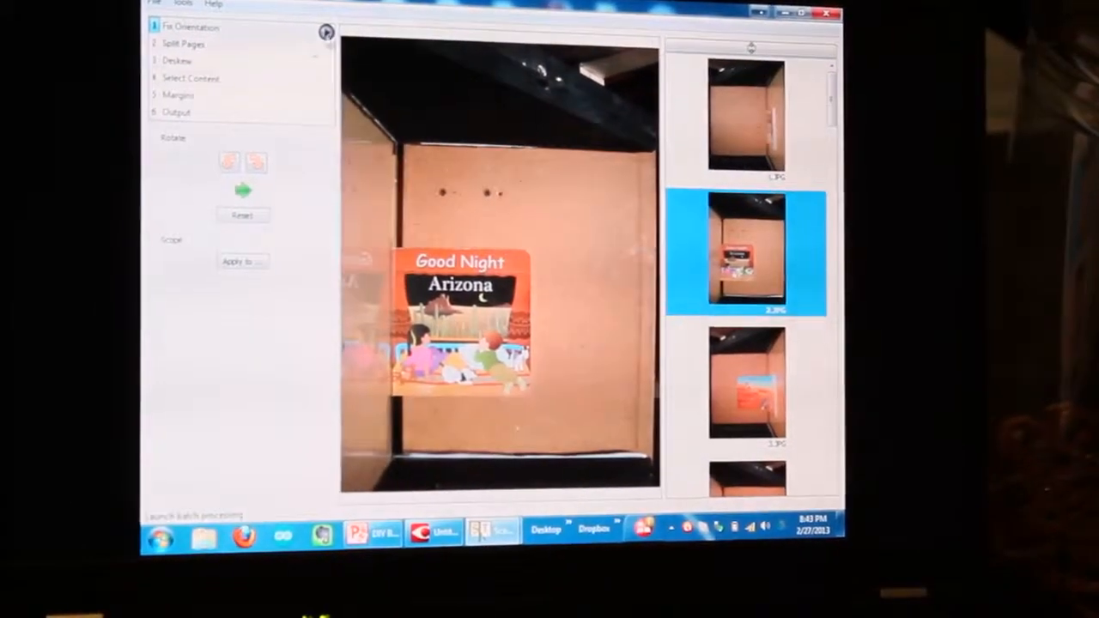
Step: Go to the Split Pages stage in Scan Tailor
{"action": "left_click", "coordinate": [178, 43]}
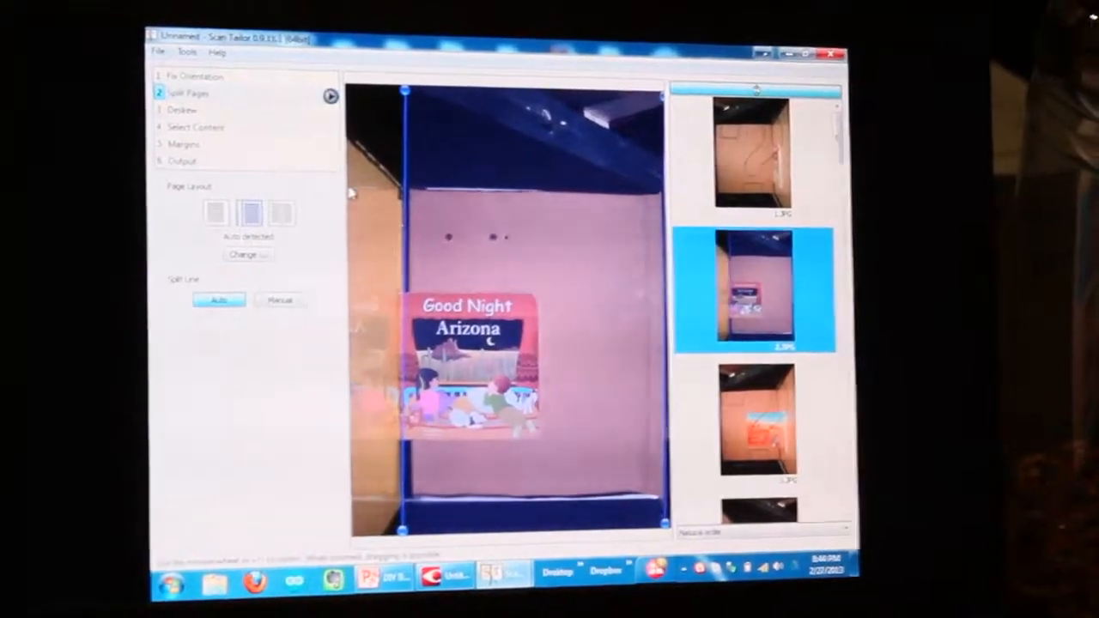